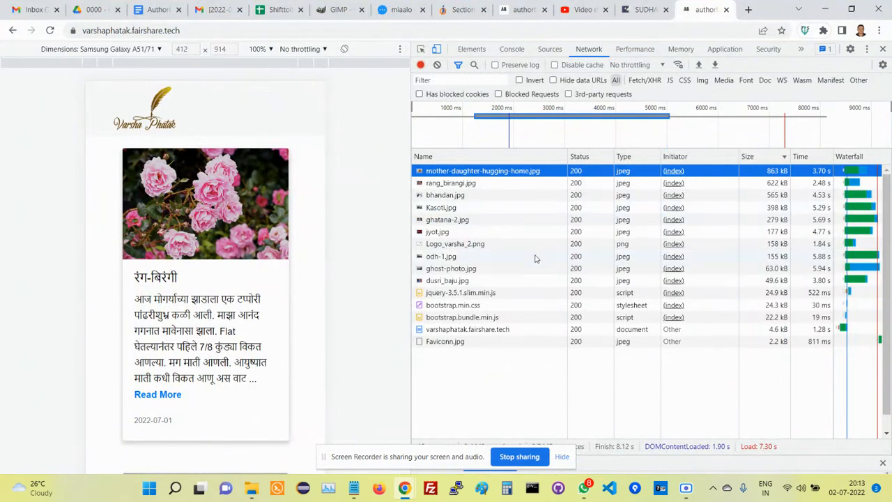
{"action": "mouse_move", "coordinate": [477, 231]}
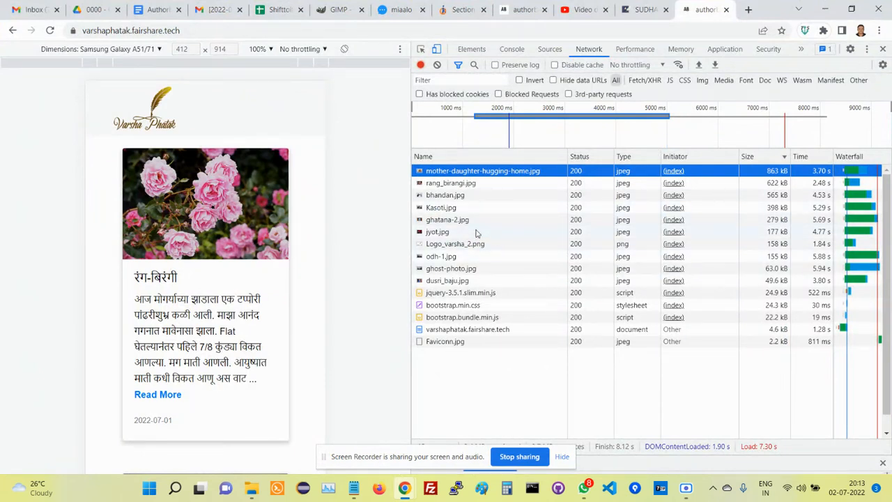
{"action": "mouse_move", "coordinate": [536, 253]}
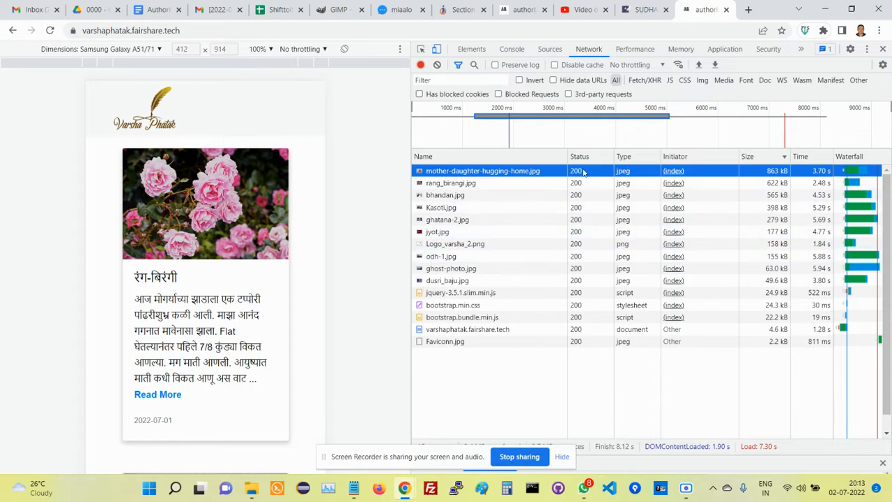
{"action": "mouse_move", "coordinate": [495, 180]}
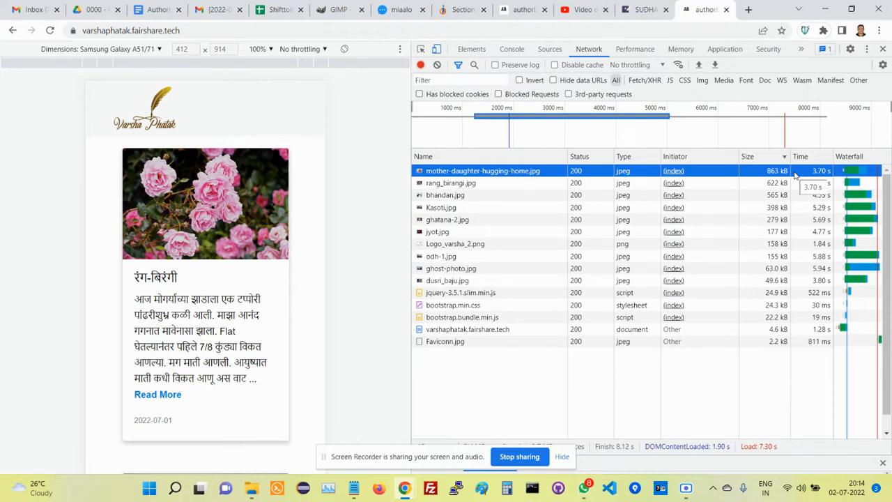
{"action": "mouse_move", "coordinate": [501, 235]}
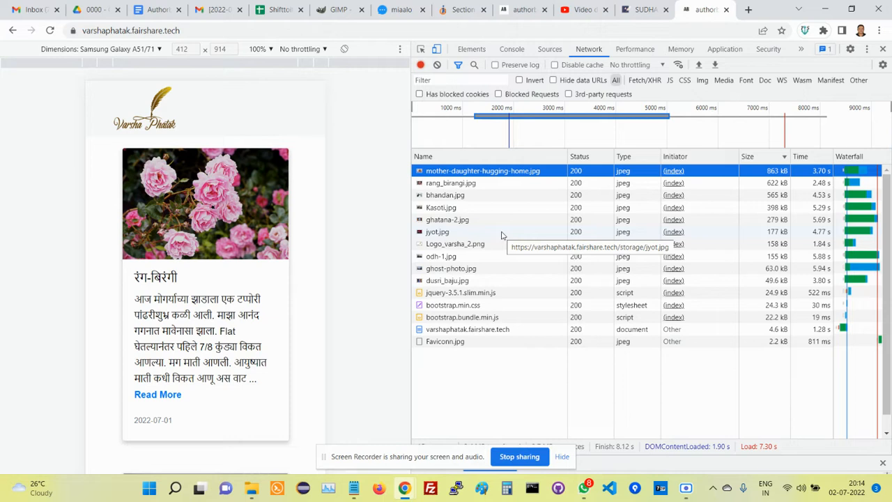
{"action": "mouse_move", "coordinate": [488, 293]}
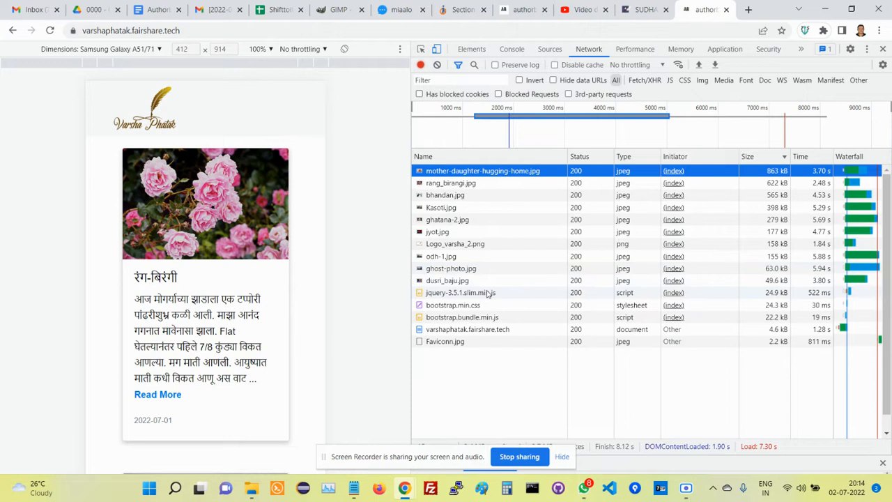
{"action": "mouse_move", "coordinate": [471, 256]}
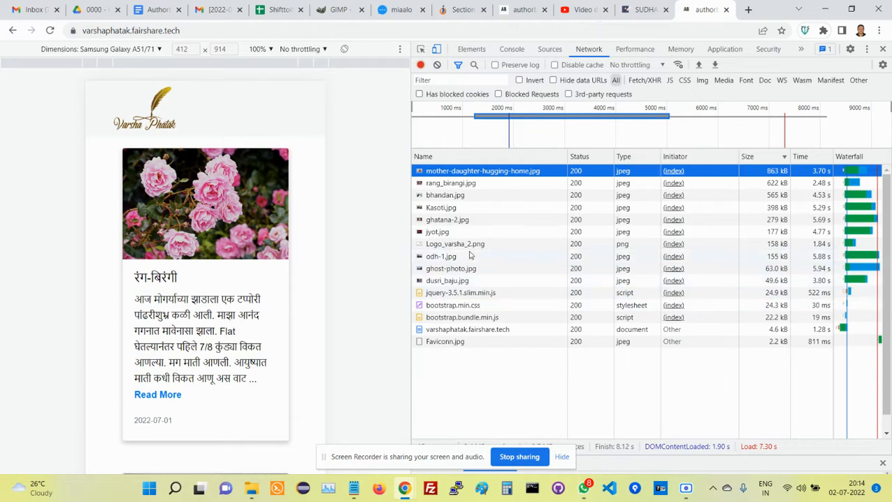
{"action": "mouse_move", "coordinate": [509, 178]}
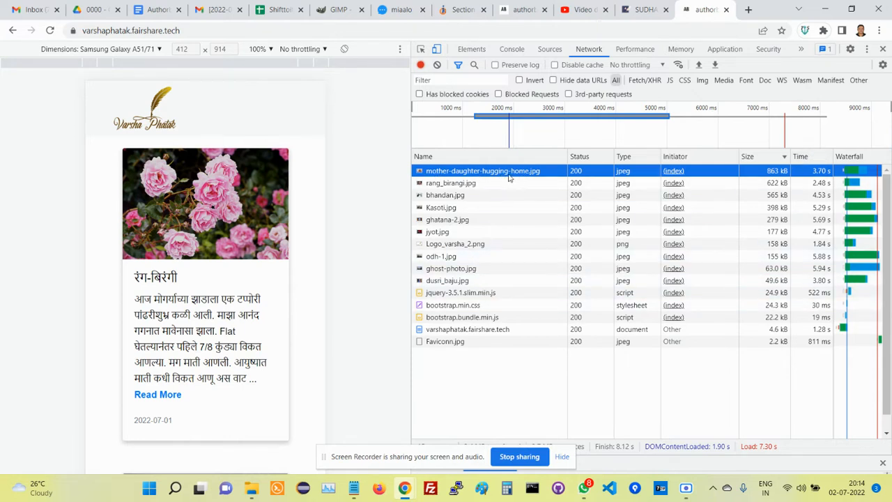
{"action": "mouse_move", "coordinate": [449, 172]}
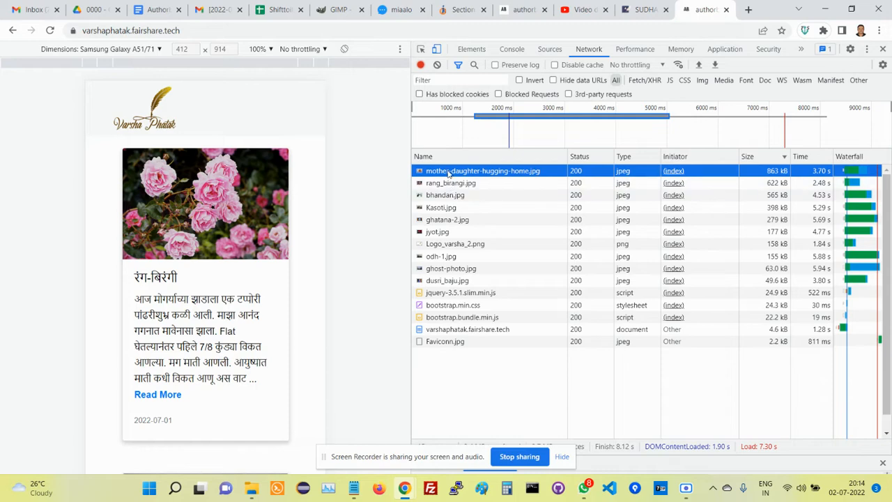
Step: Save the mother-daughter photo from its own Chrome tab into Downloads as mother-daughter-hugging-home.jpg
{"action": "right_click", "coordinate": [482, 170]}
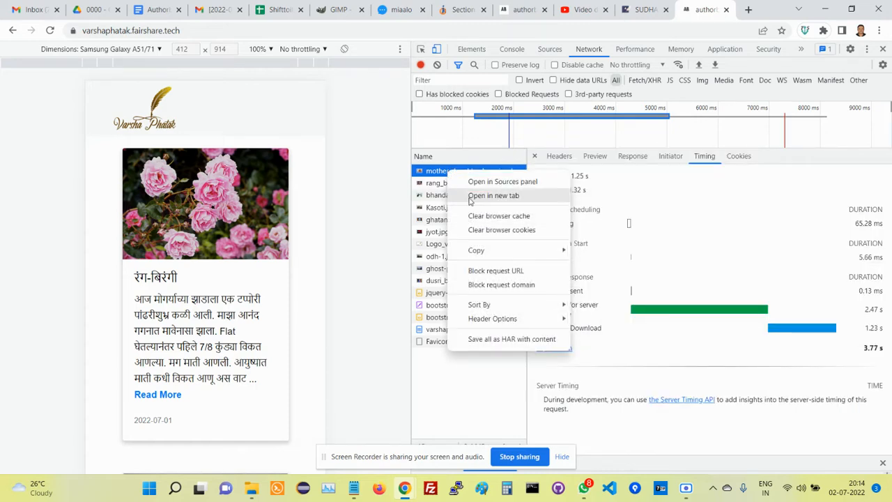
{"action": "left_click", "coordinate": [493, 195]}
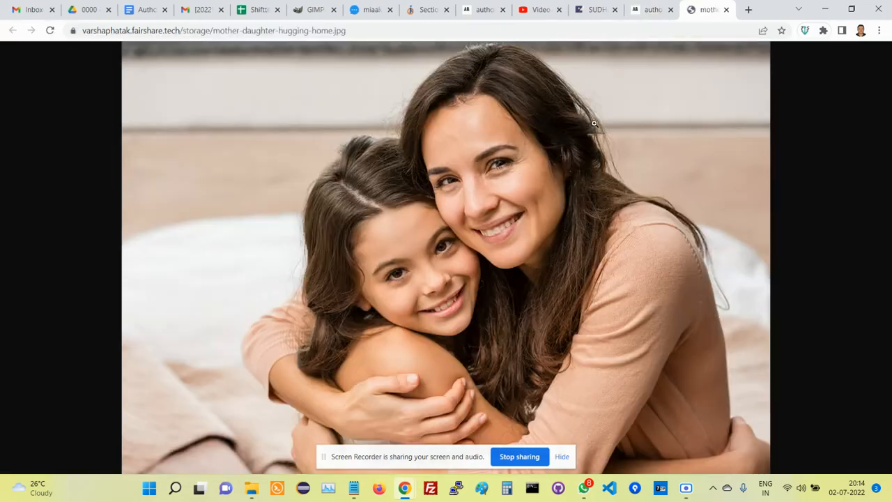
{"action": "right_click", "coordinate": [345, 138]}
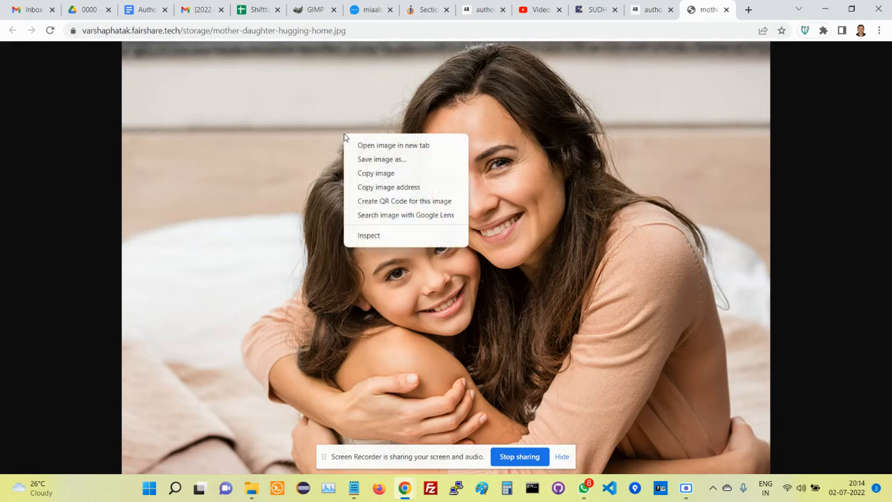
{"action": "left_click", "coordinate": [365, 156]}
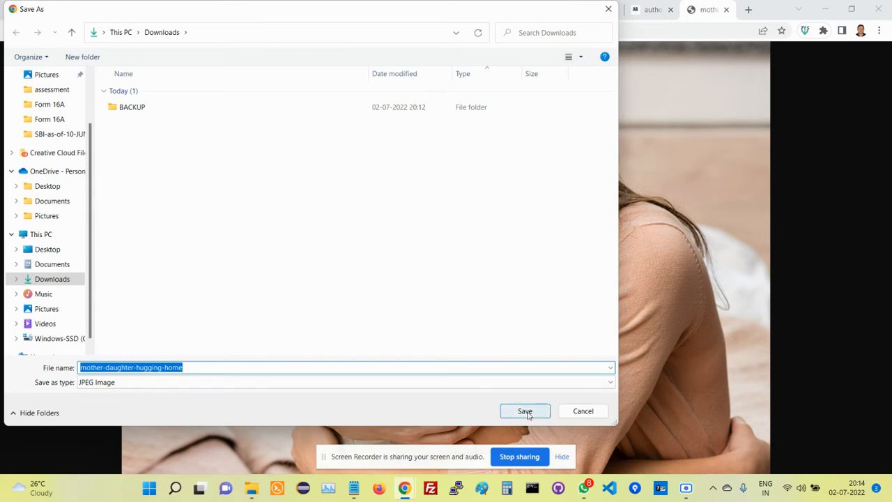
{"action": "left_click", "coordinate": [524, 410]}
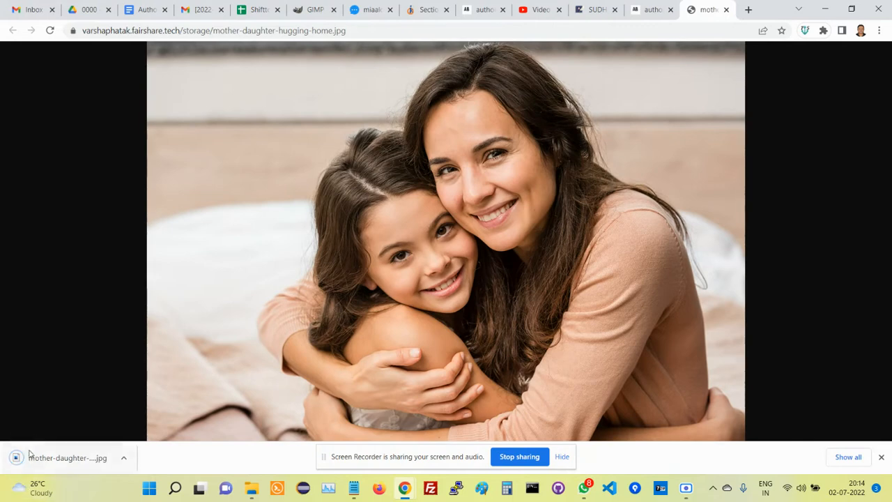
{"action": "mouse_move", "coordinate": [62, 445]}
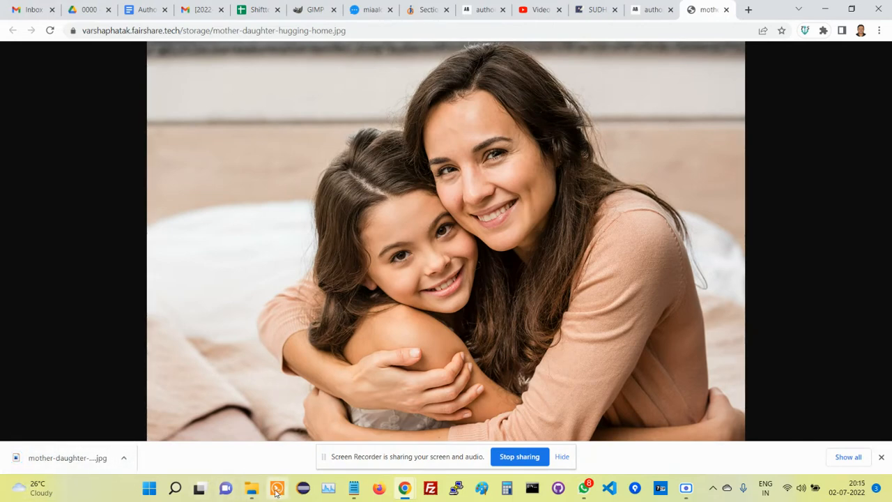
Step: Locate mother-daughter-hugging-home.jpg in Downloads and open it with GIMP
{"action": "left_click", "coordinate": [250, 487]}
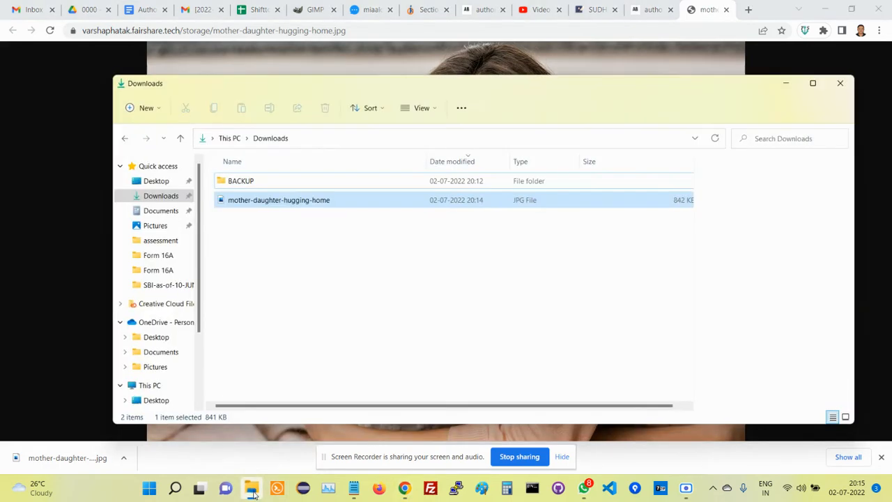
{"action": "mouse_move", "coordinate": [259, 181]}
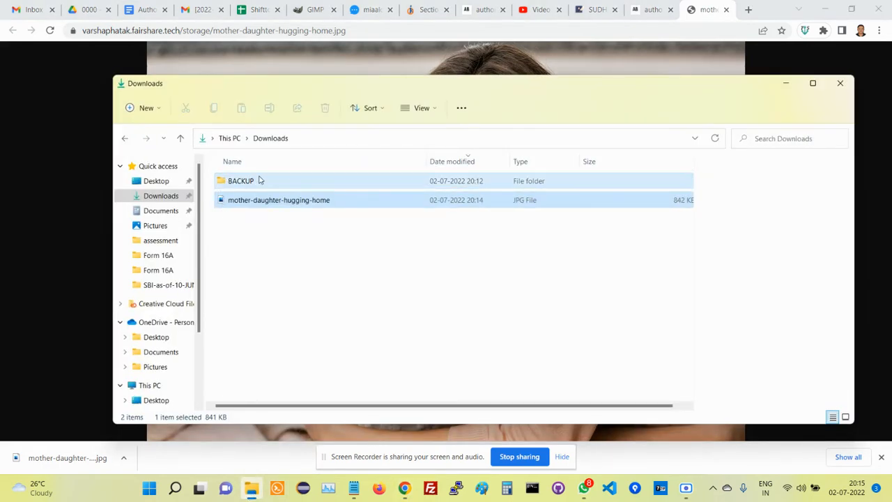
{"action": "mouse_move", "coordinate": [245, 202]}
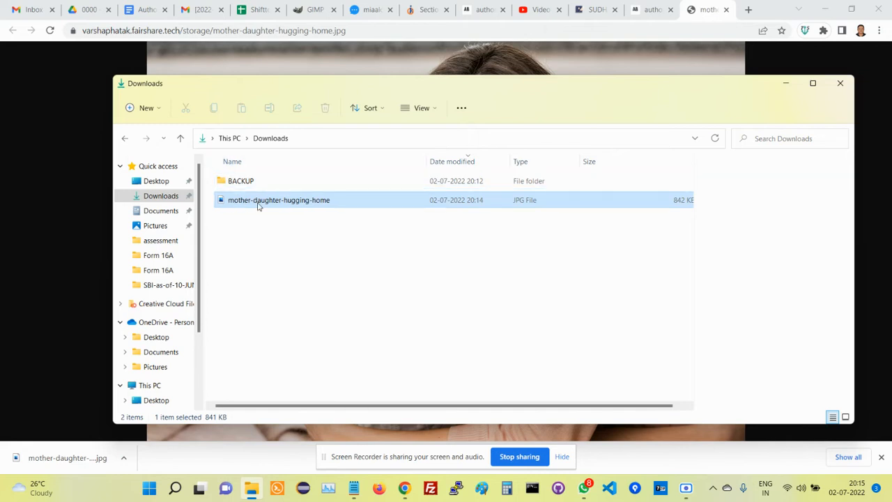
{"action": "right_click", "coordinate": [279, 201]}
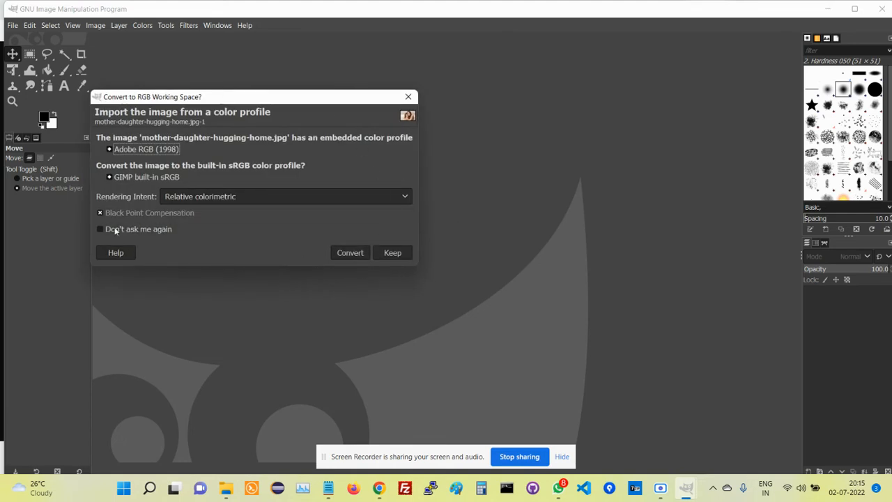
Step: Convert the photo to the built-in sRGB profile so it displays on the GIMP canvas
{"action": "left_click", "coordinate": [348, 252]}
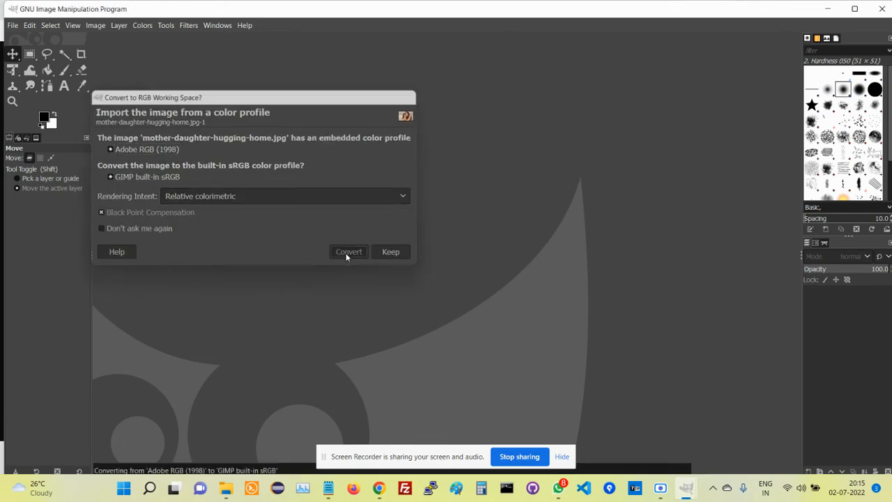
{"action": "left_click", "coordinate": [348, 250]}
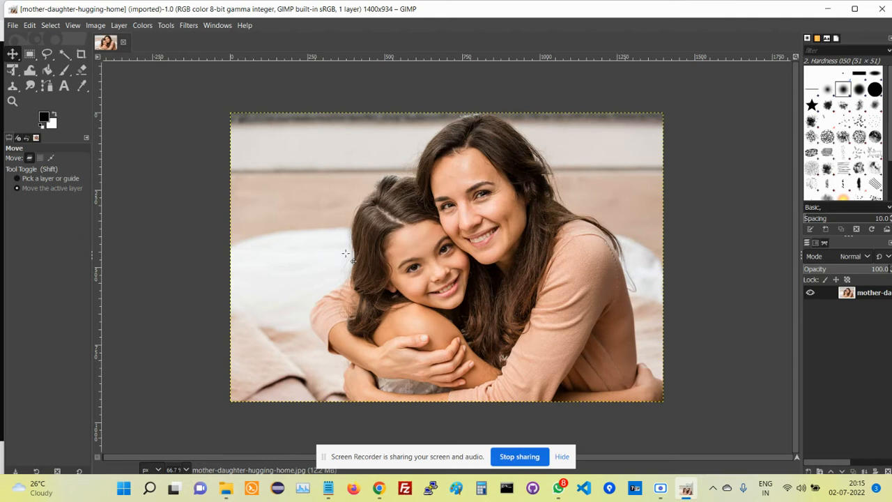
{"action": "mouse_move", "coordinate": [248, 203]}
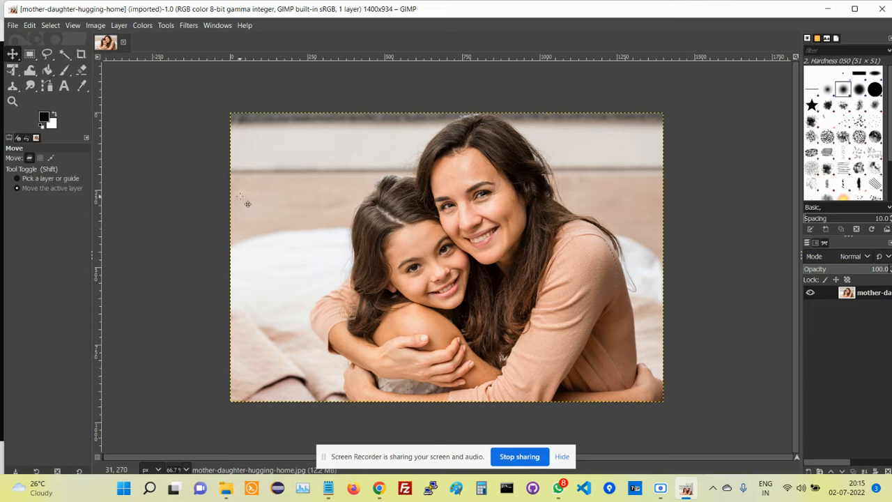
{"action": "mouse_move", "coordinate": [128, 215]}
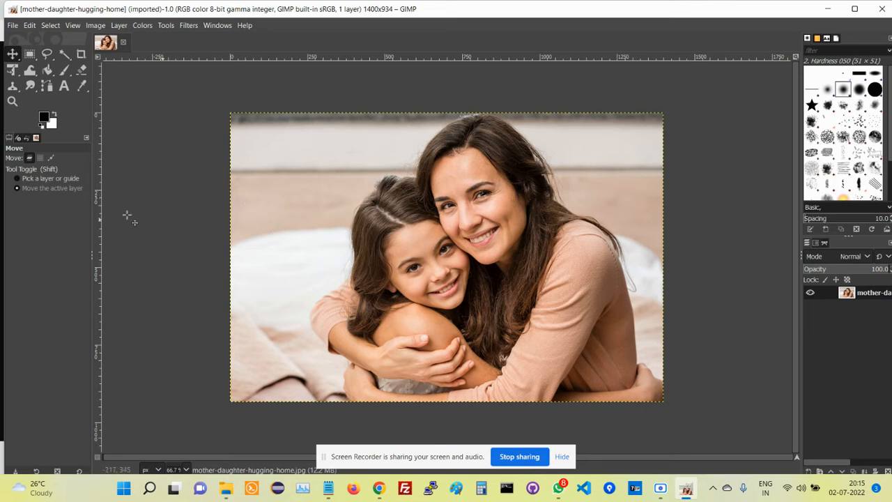
{"action": "mouse_move", "coordinate": [190, 192]}
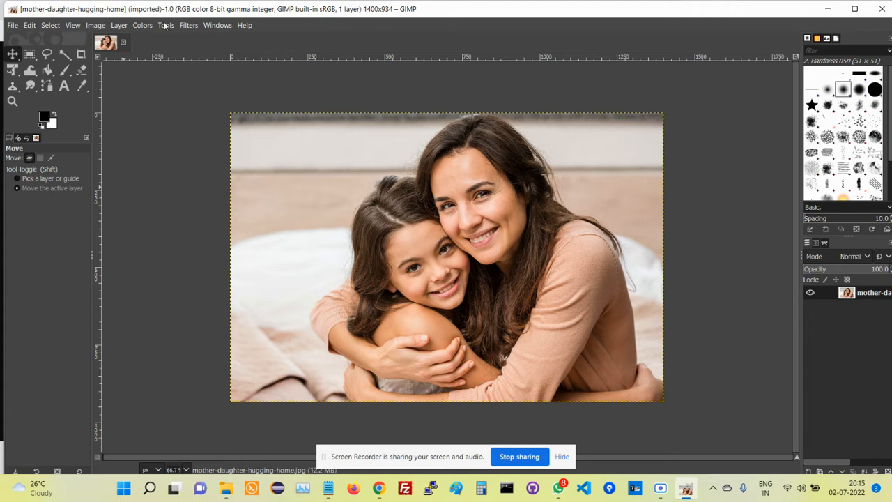
Step: Export over the existing mother-daughter-hugging-home.jpg in Downloads, confirming Replace
{"action": "left_click", "coordinate": [11, 25]}
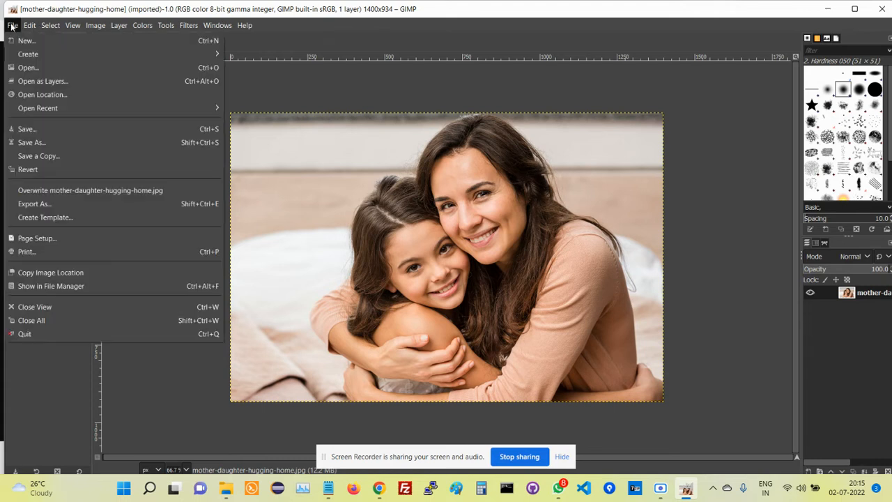
{"action": "mouse_move", "coordinate": [34, 203]}
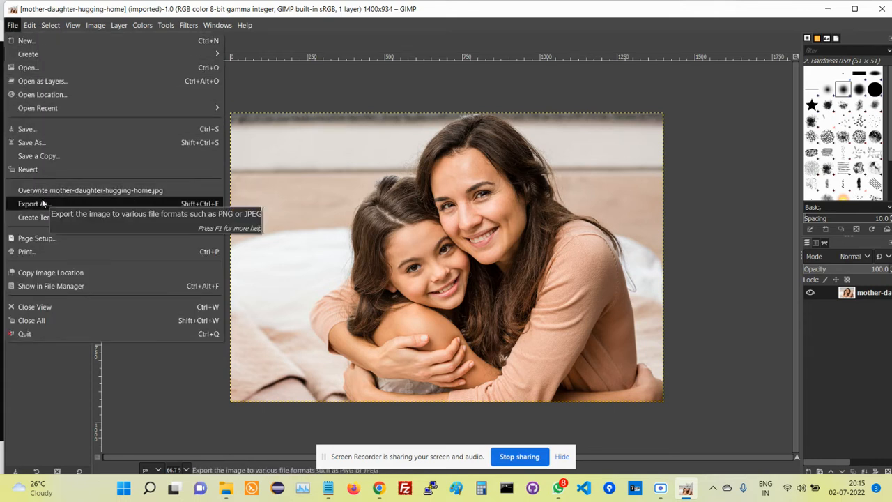
{"action": "left_click", "coordinate": [29, 204]}
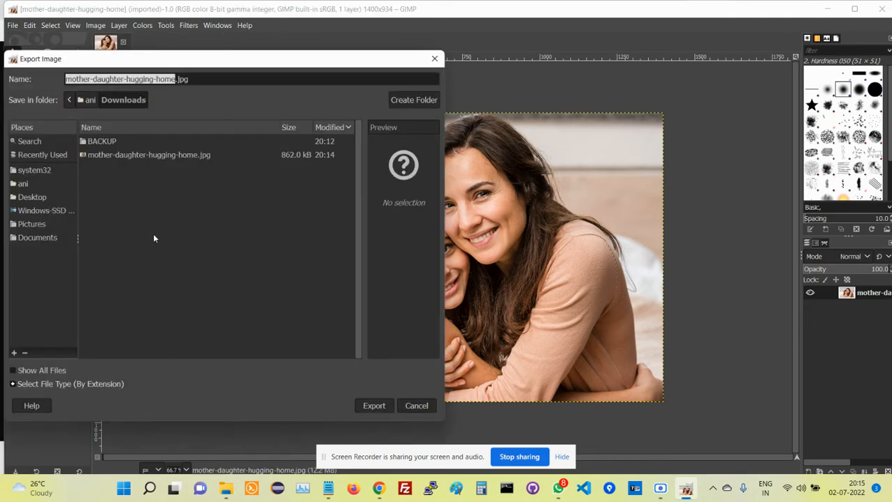
{"action": "mouse_move", "coordinate": [195, 92]}
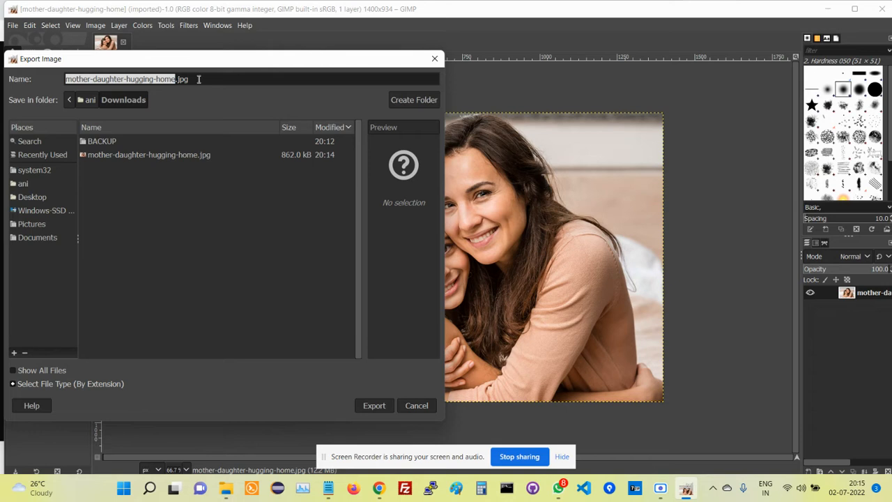
{"action": "left_click", "coordinate": [373, 404]}
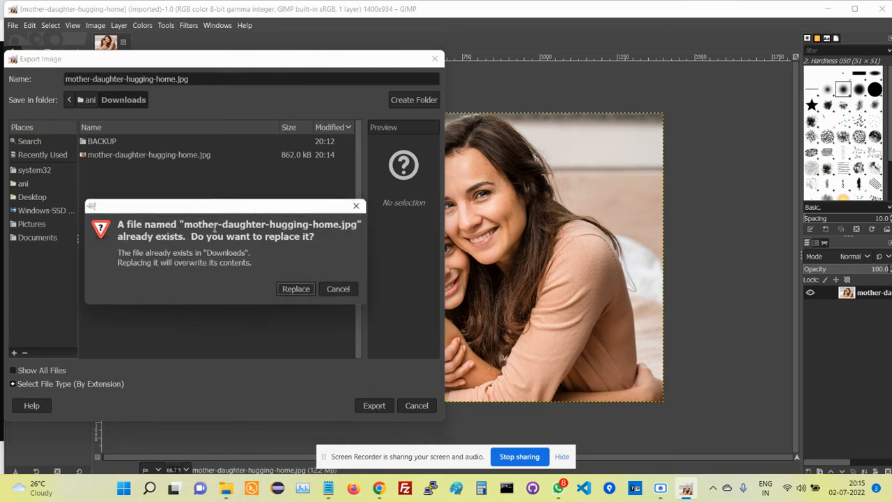
{"action": "mouse_move", "coordinate": [294, 289]}
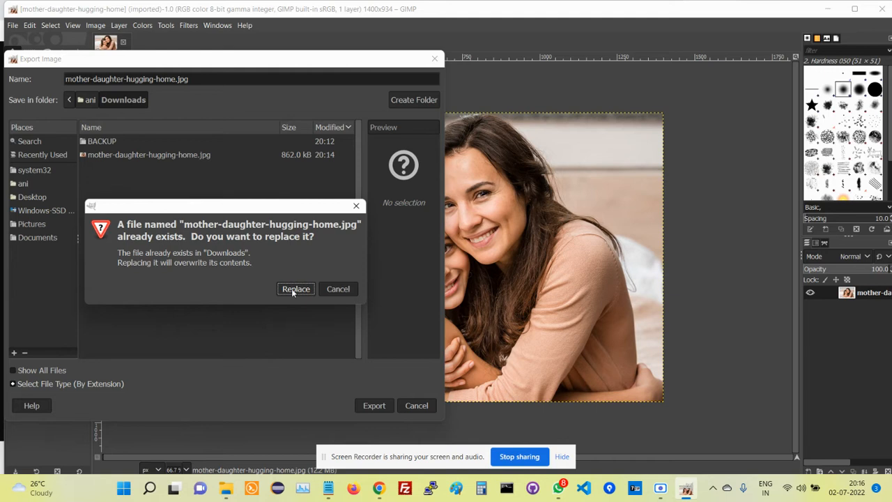
{"action": "left_click", "coordinate": [295, 288]}
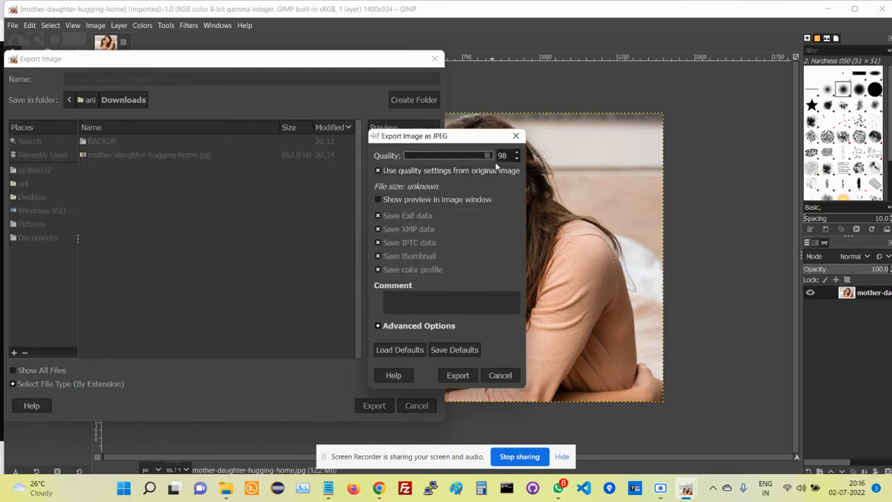
{"action": "mouse_move", "coordinate": [488, 156]}
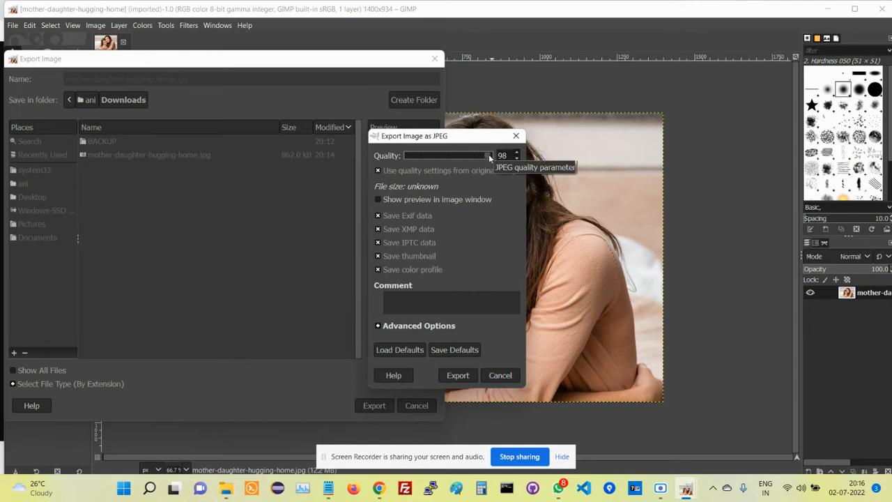
Step: Lower the JPEG export quality to 70 and bring the Downloads folder forward
{"action": "left_click_drag", "start_coordinate": [488, 155], "coordinate": [481, 155]}
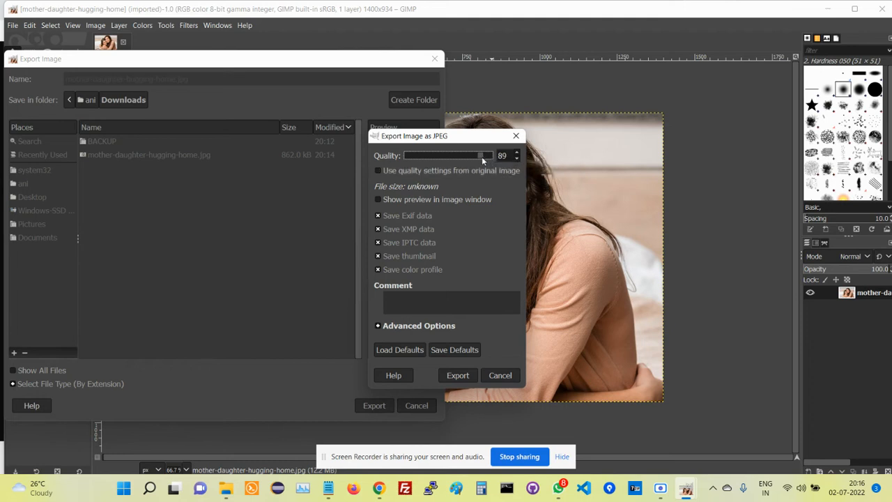
{"action": "left_click_drag", "start_coordinate": [473, 156], "coordinate": [446, 156]}
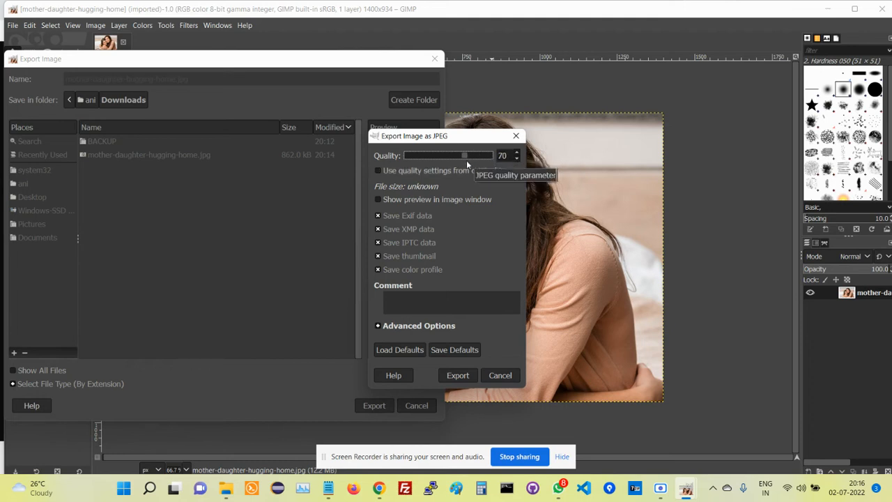
{"action": "mouse_move", "coordinate": [456, 375]}
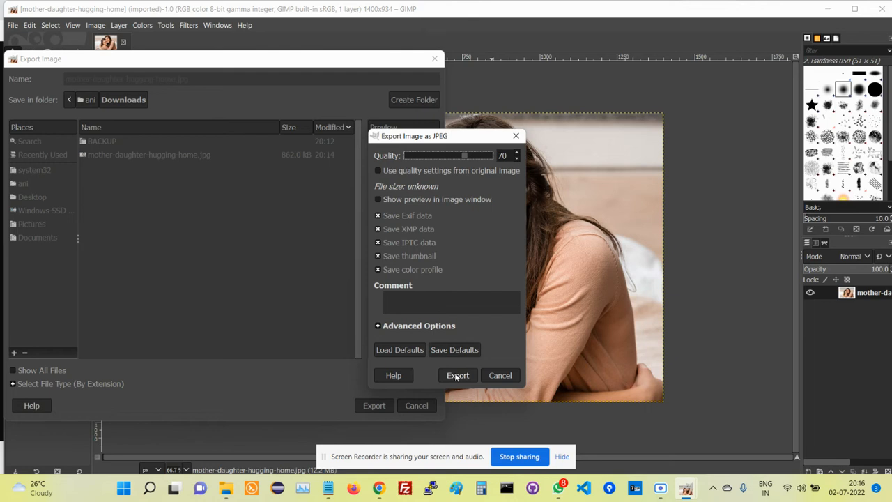
{"action": "mouse_move", "coordinate": [328, 487]}
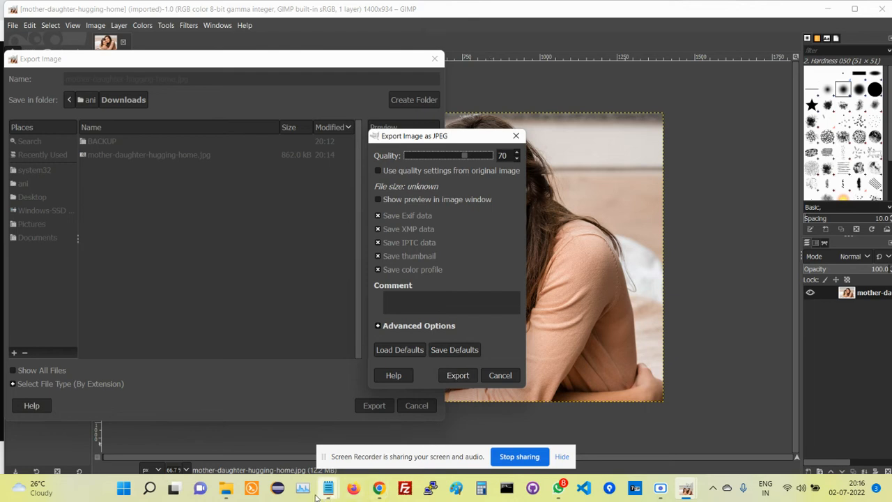
{"action": "left_click", "coordinate": [226, 488]}
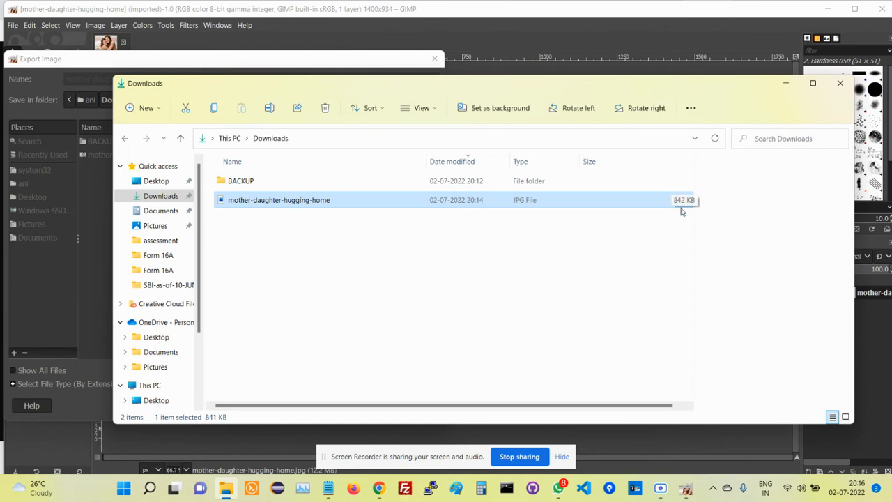
{"action": "mouse_move", "coordinate": [292, 451]}
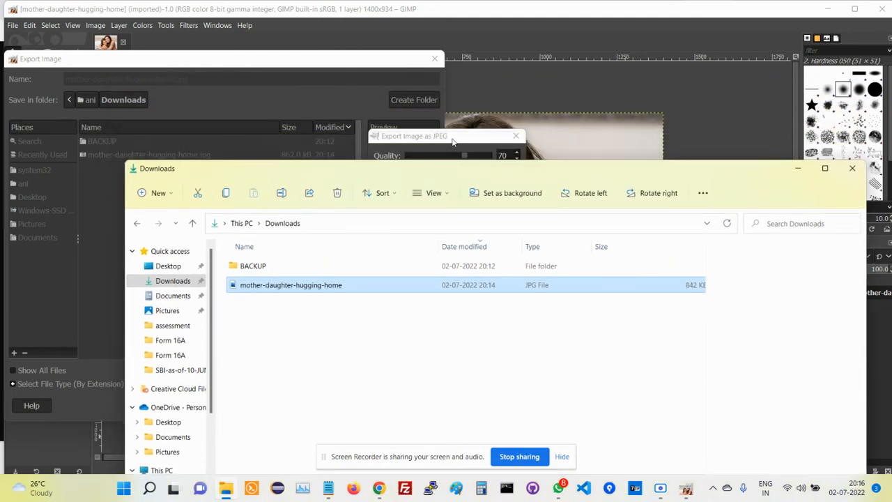
Step: Finish the quality-70 export, overwriting mother-daughter-hugging-home.jpg in Downloads
{"action": "left_click", "coordinate": [445, 135]}
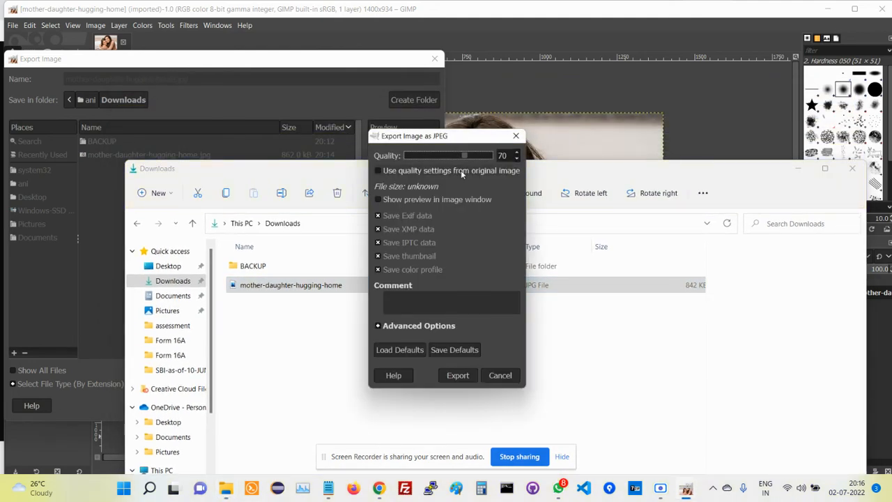
{"action": "left_click", "coordinate": [457, 374]}
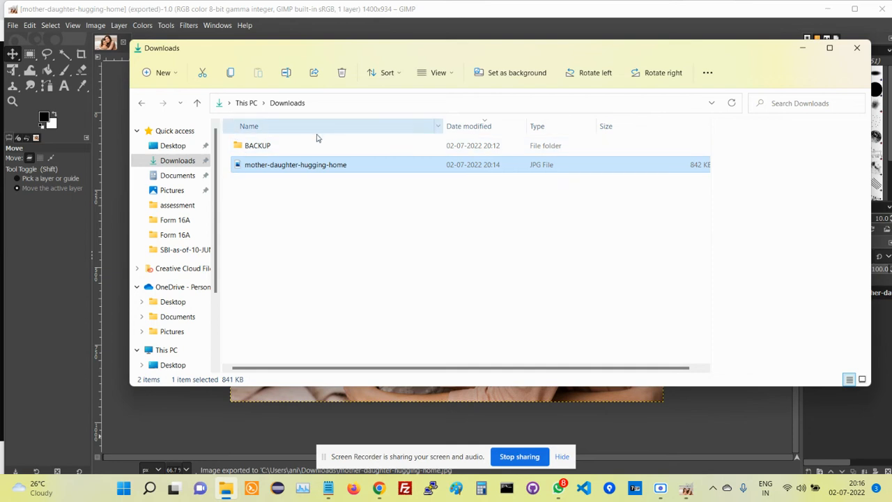
{"action": "mouse_move", "coordinate": [381, 184]}
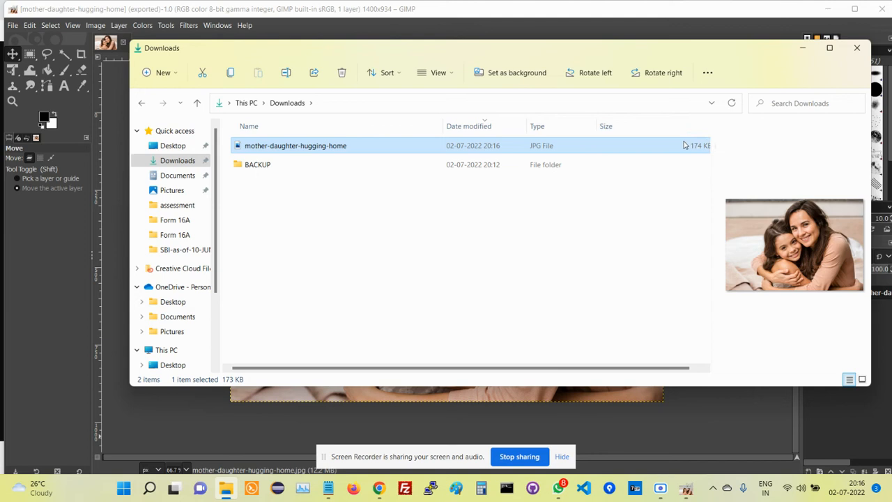
{"action": "mouse_move", "coordinate": [640, 204]}
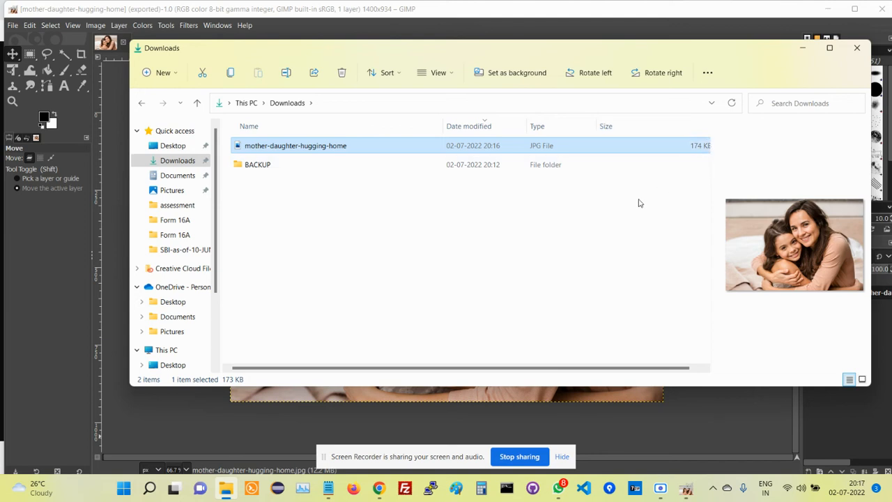